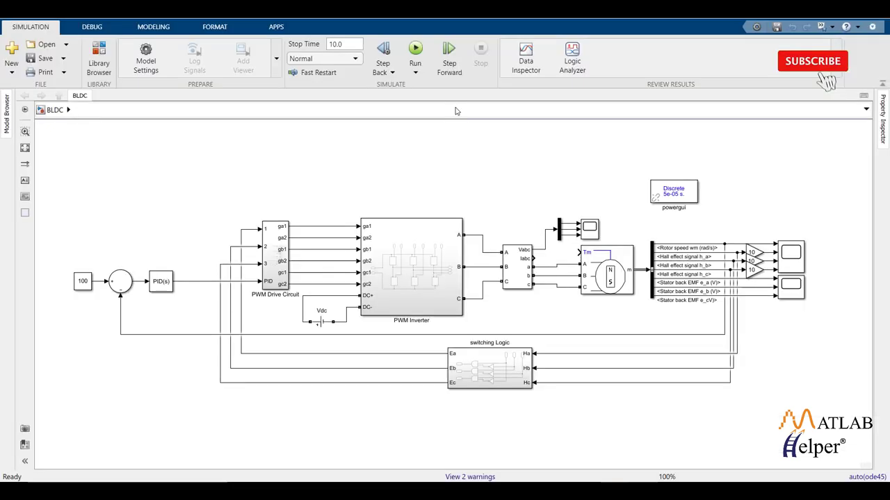
Zoom to 200% around the motor and select the Permanent Magnet Synchronous Machine block.
{"action": "left_click", "coordinate": [813, 61]}
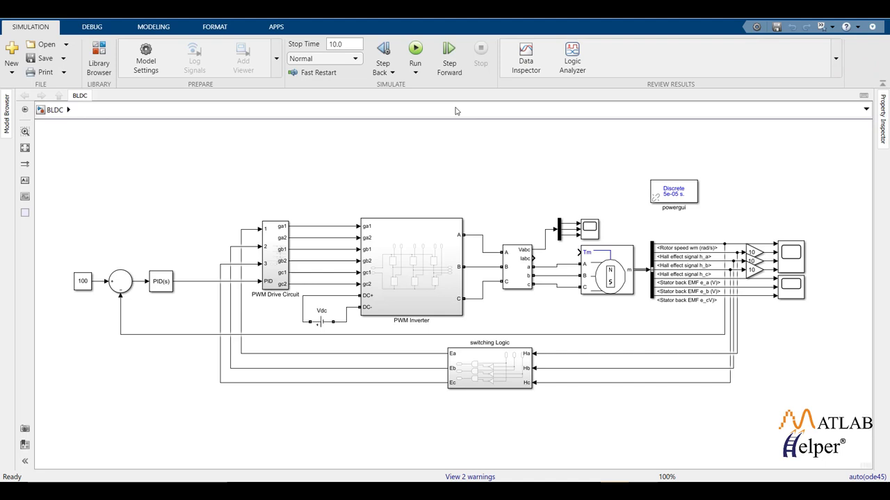
{"action": "mouse_move", "coordinate": [569, 276]}
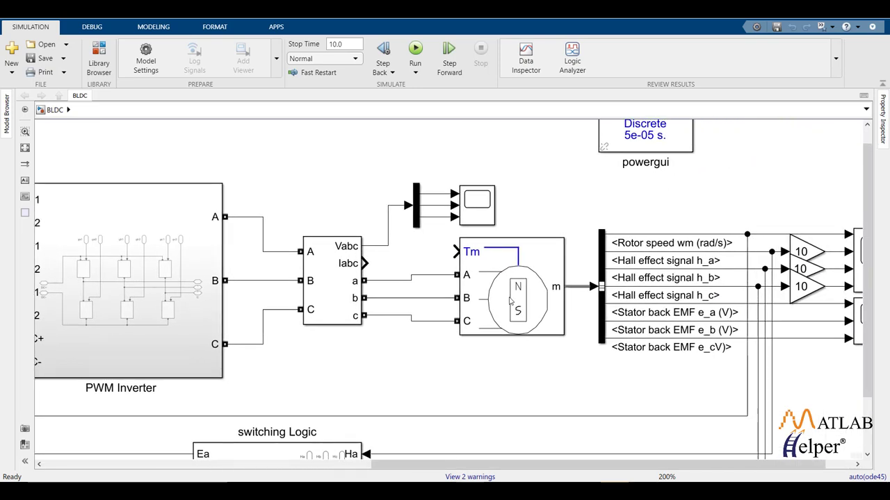
{"action": "left_click", "coordinate": [510, 299]}
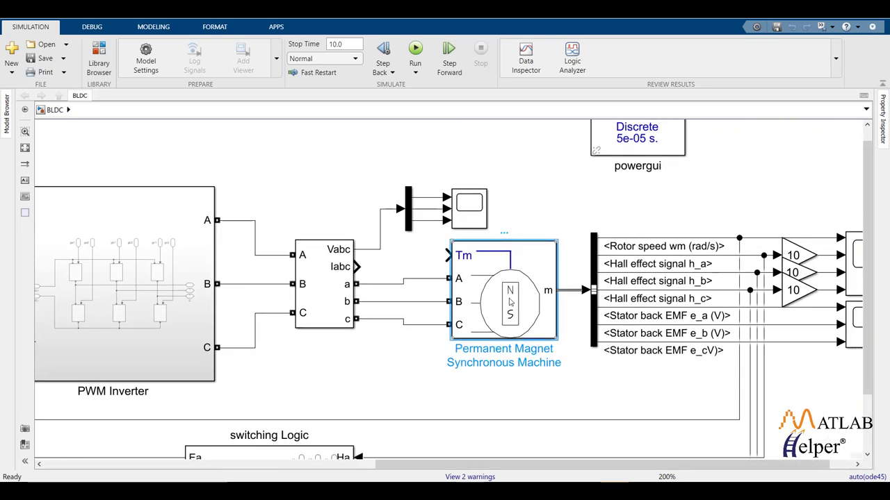
{"action": "left_click", "coordinate": [511, 302]}
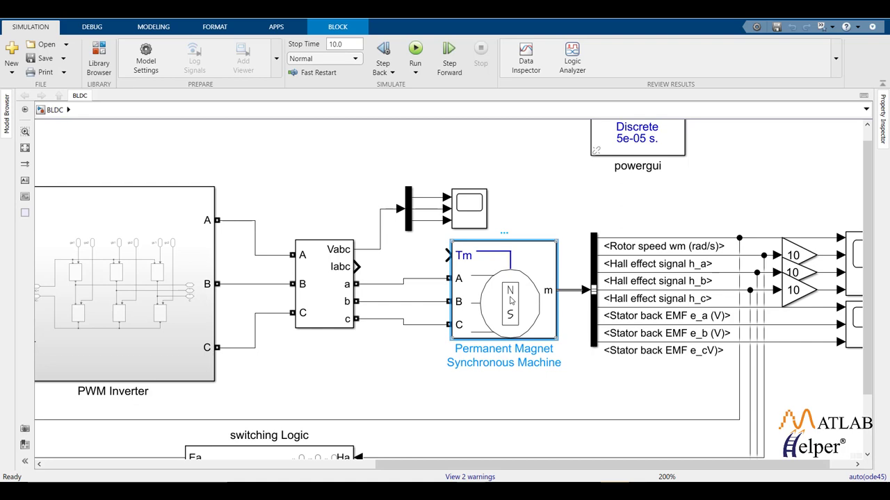
Set the machine's Back EMF waveform to Trapezoidal, then apply and close its parameters.
{"action": "double_click", "coordinate": [507, 298]}
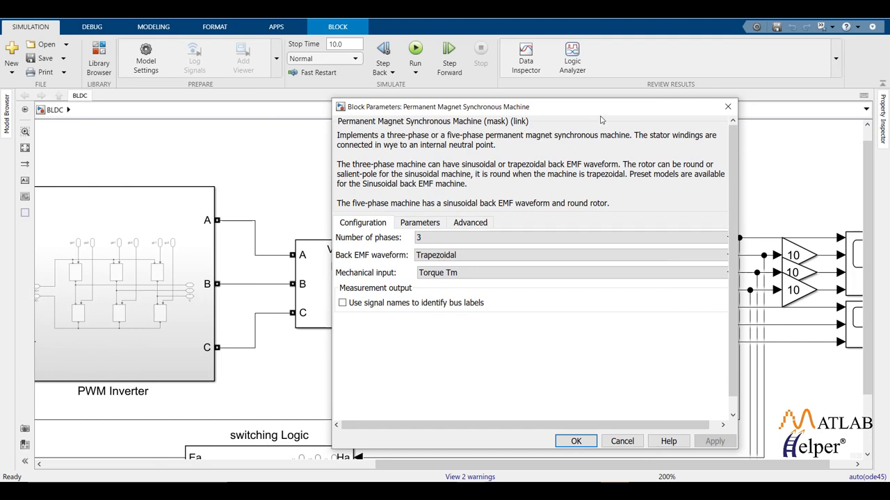
{"action": "mouse_move", "coordinate": [383, 263]}
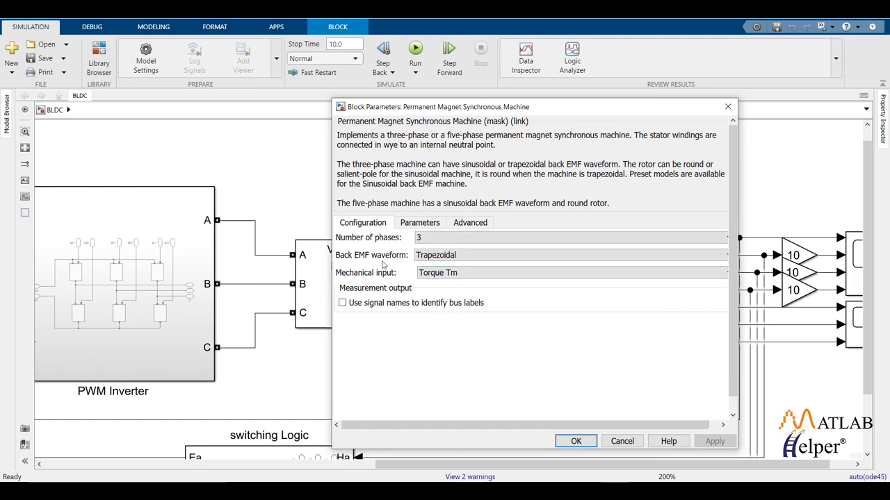
{"action": "left_click", "coordinate": [570, 255]}
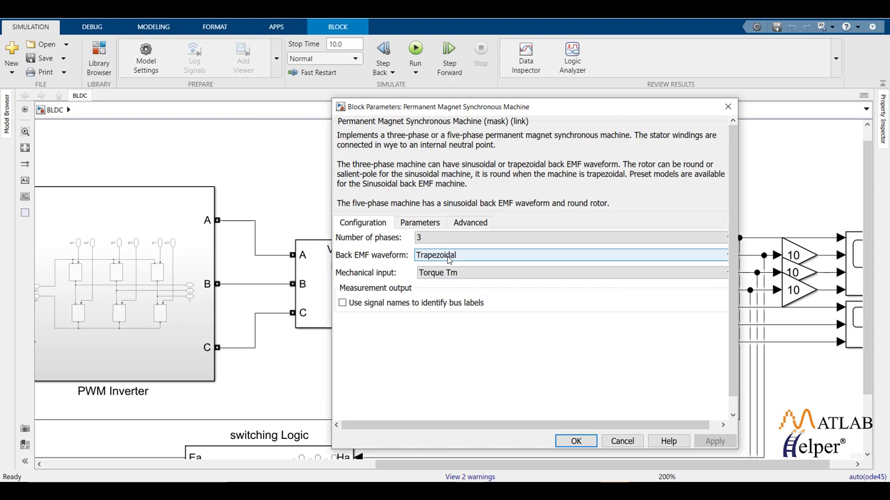
{"action": "mouse_move", "coordinate": [460, 258]}
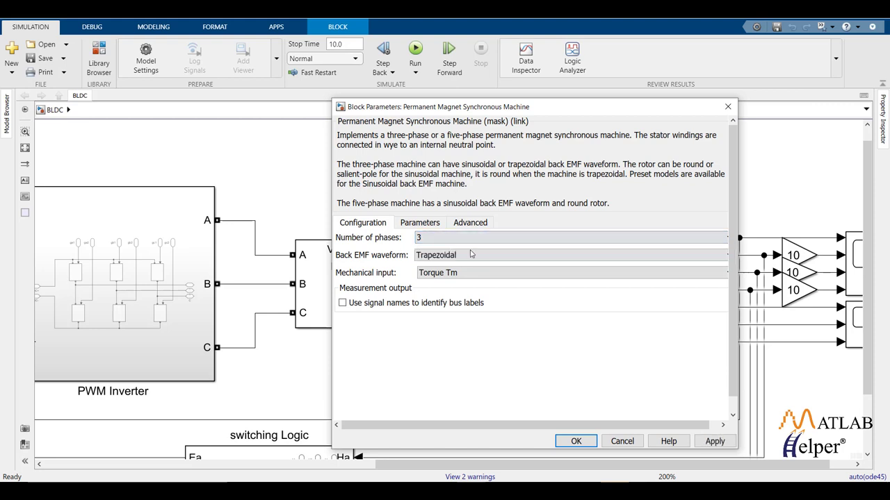
{"action": "left_click", "coordinate": [714, 441]}
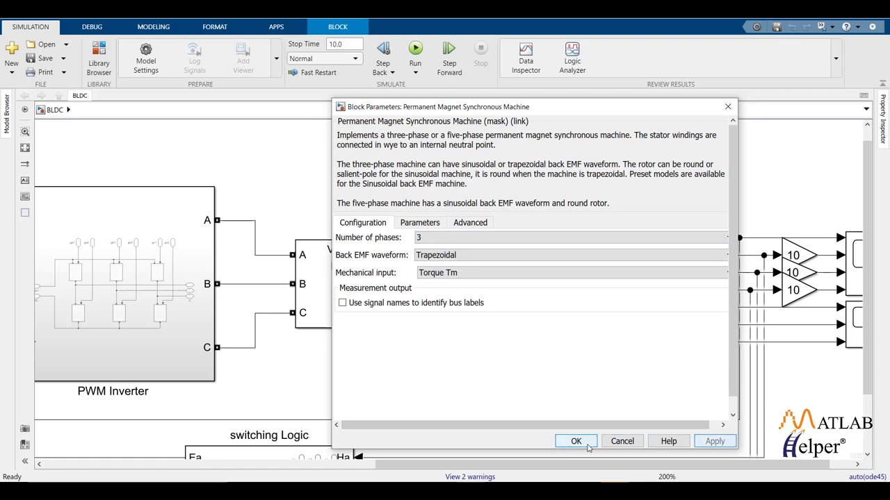
{"action": "left_click", "coordinate": [577, 441]}
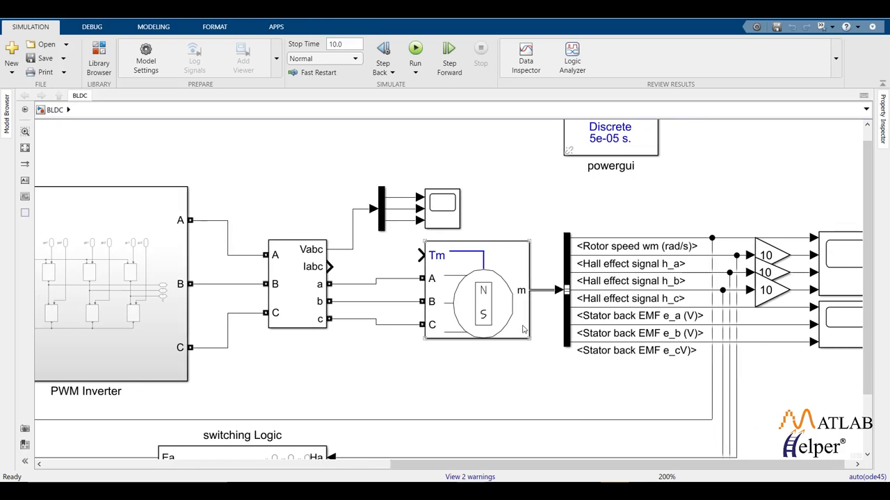
Open the Bus Selector parameters and add Stator current is_a to the selected outputs.
{"action": "left_click", "coordinate": [564, 299]}
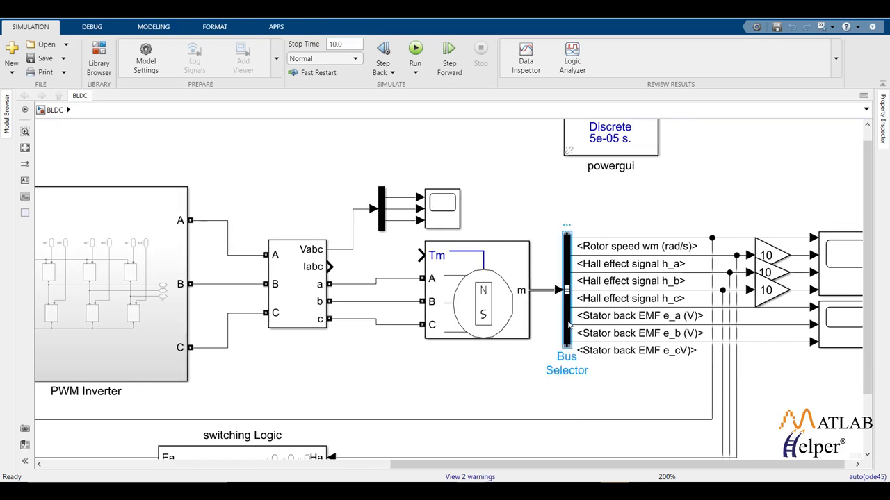
{"action": "double_click", "coordinate": [564, 292]}
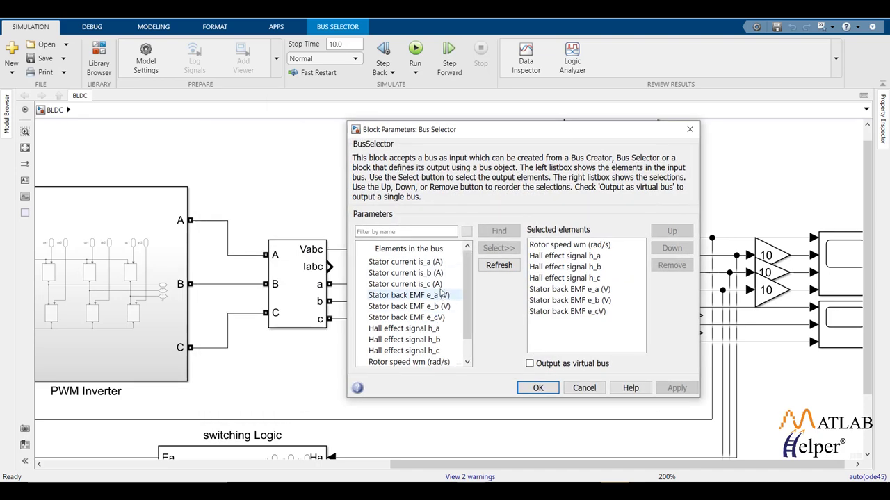
{"action": "left_click_drag", "start_coordinate": [521, 129], "coordinate": [438, 146]}
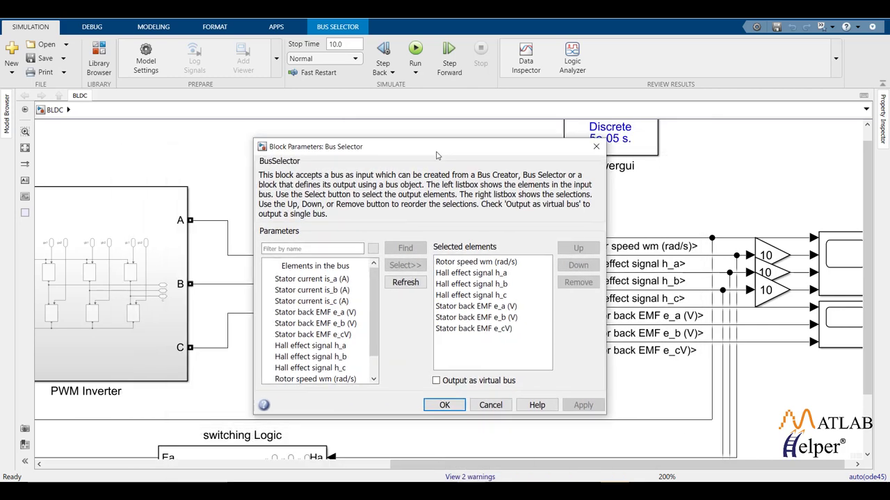
{"action": "left_click", "coordinate": [312, 279]}
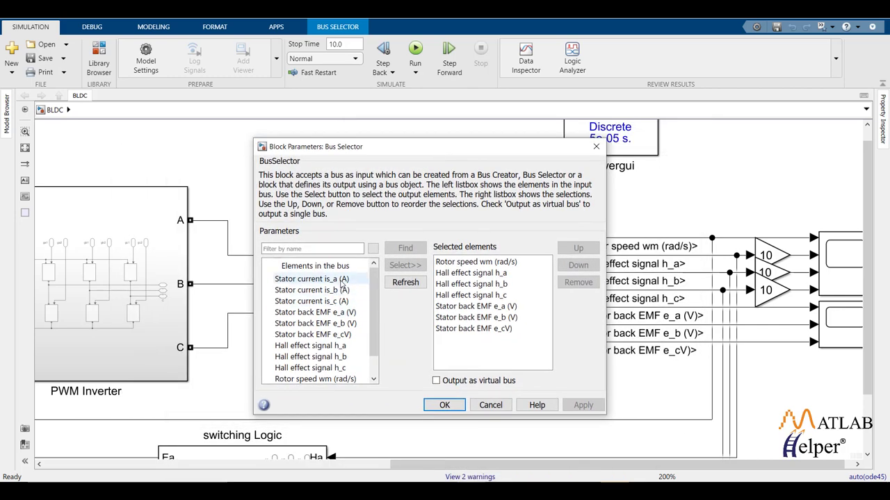
{"action": "left_click", "coordinate": [309, 278]}
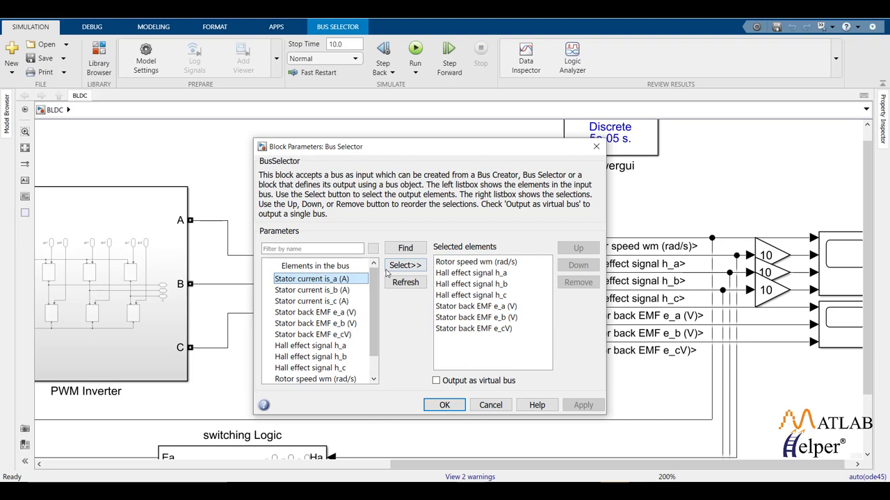
{"action": "left_click", "coordinate": [405, 265]}
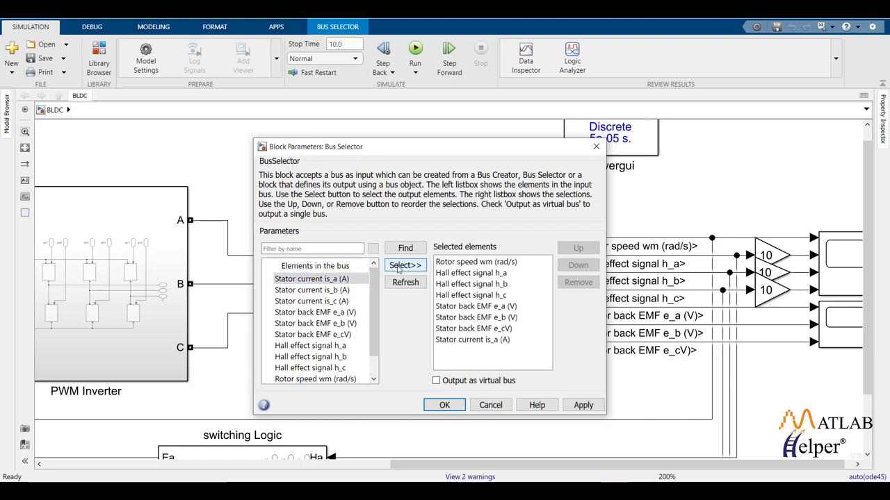
Remove is_a and review rotor speed, Hall signal and back EMF outputs.
{"action": "left_click", "coordinate": [473, 339]}
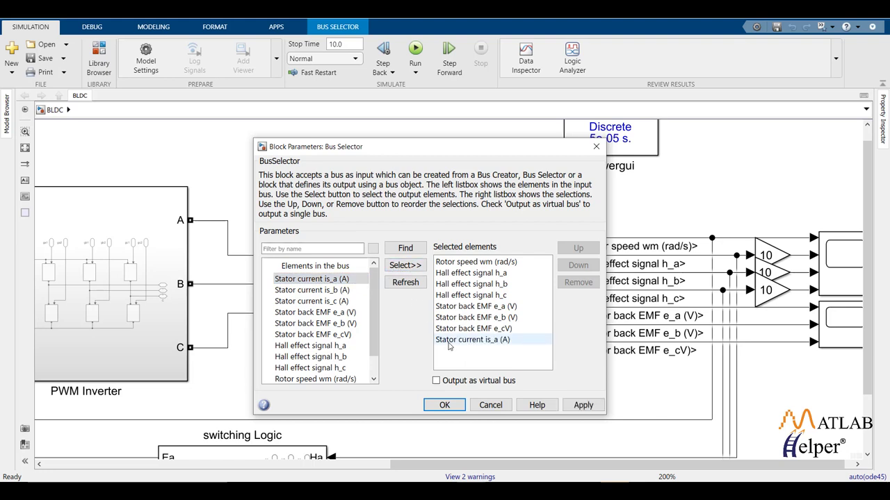
{"action": "left_click", "coordinate": [577, 283]}
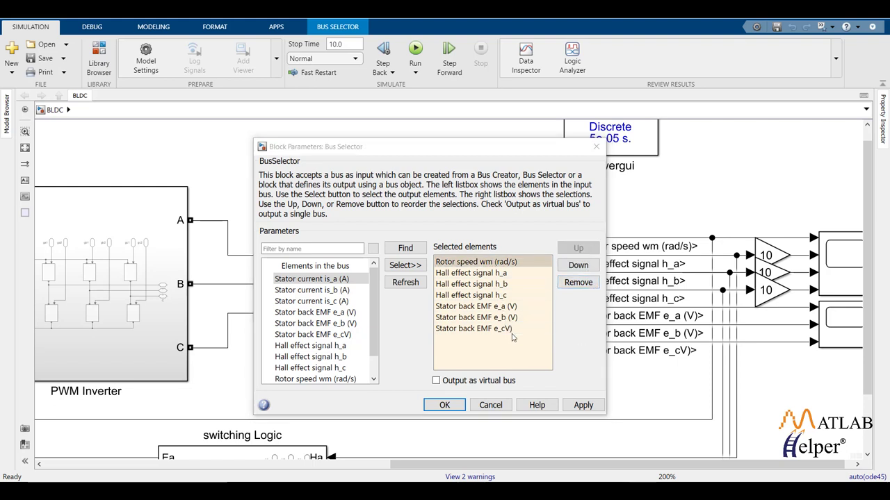
{"action": "left_click", "coordinate": [475, 262]}
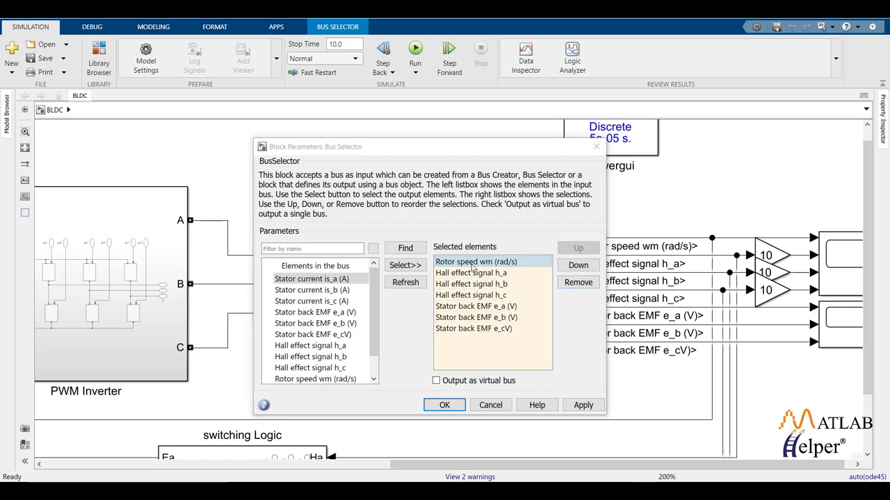
{"action": "left_click", "coordinate": [471, 272]}
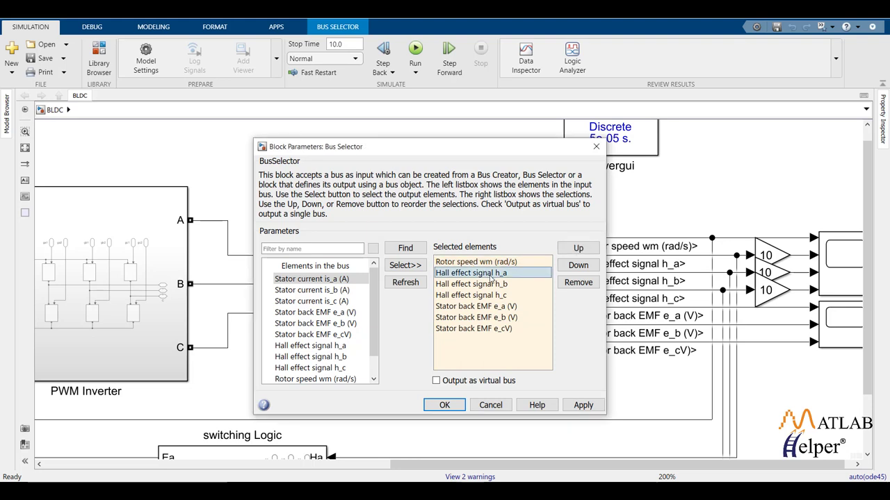
{"action": "left_click", "coordinate": [471, 294]}
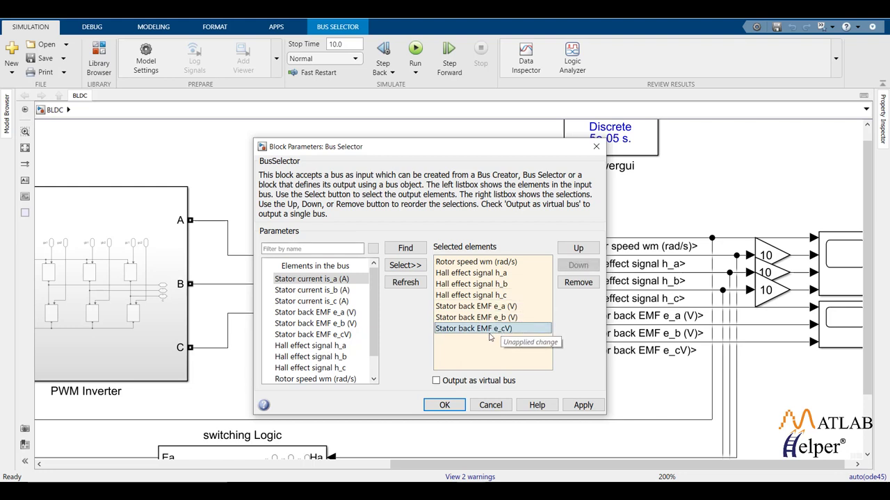
{"action": "left_click", "coordinate": [583, 405]}
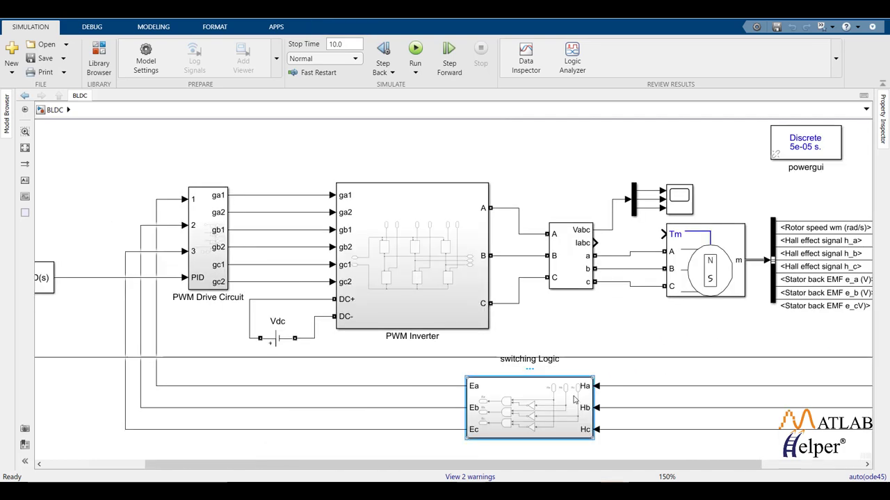
{"action": "double_click", "coordinate": [522, 407]}
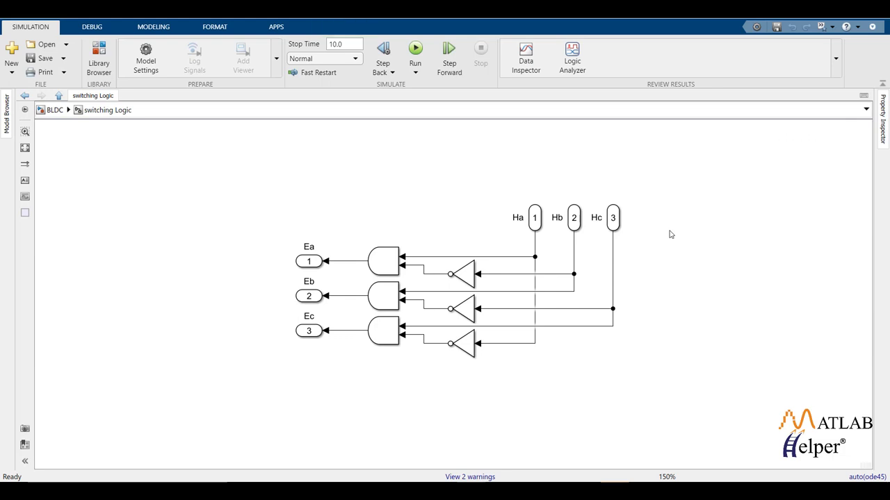
{"action": "mouse_move", "coordinate": [440, 223]}
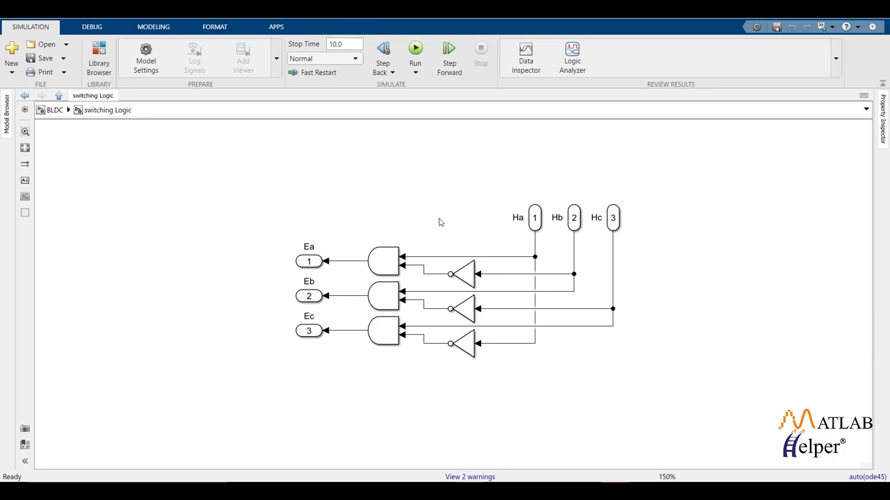
{"action": "mouse_move", "coordinate": [331, 291]}
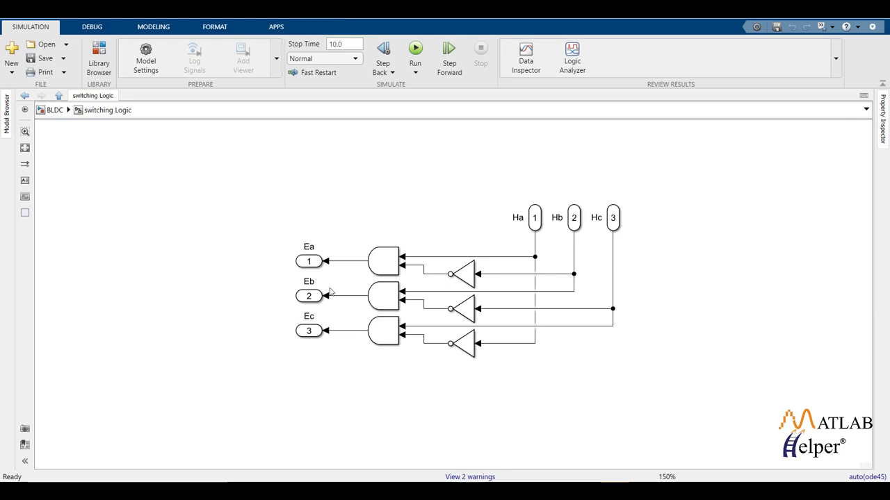
{"action": "mouse_move", "coordinate": [64, 145]}
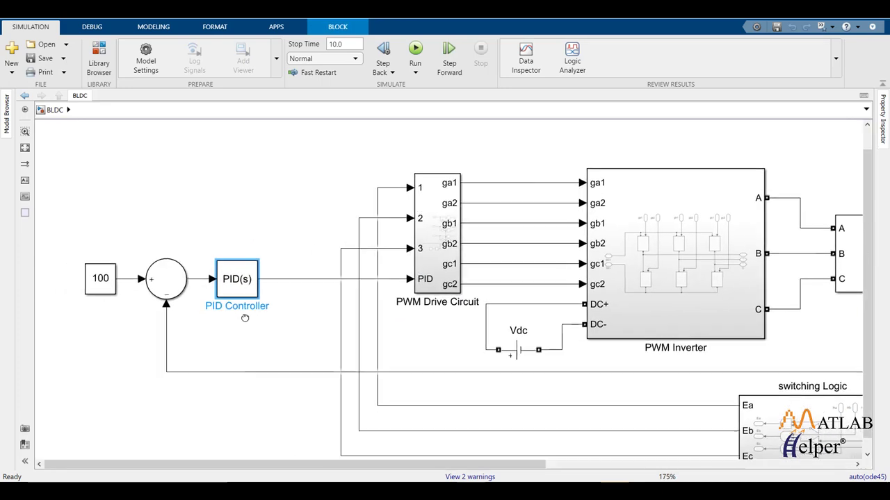
{"action": "left_click", "coordinate": [166, 279]}
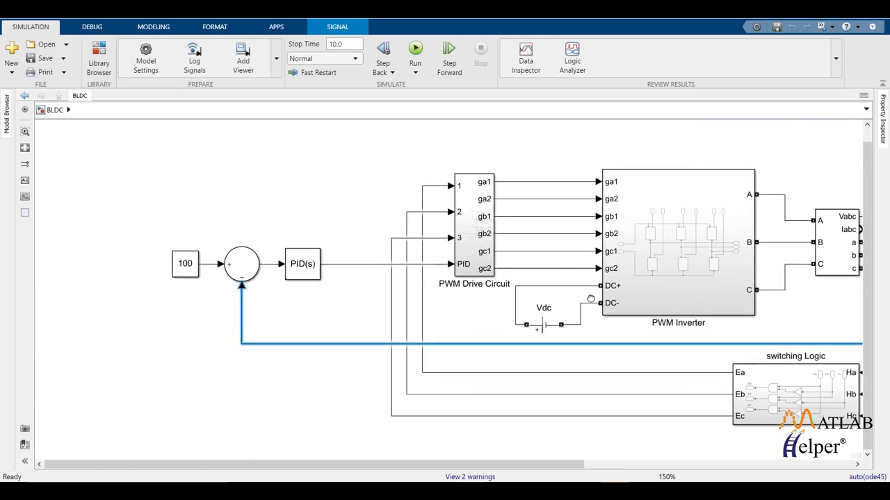
{"action": "left_click", "coordinate": [185, 264]}
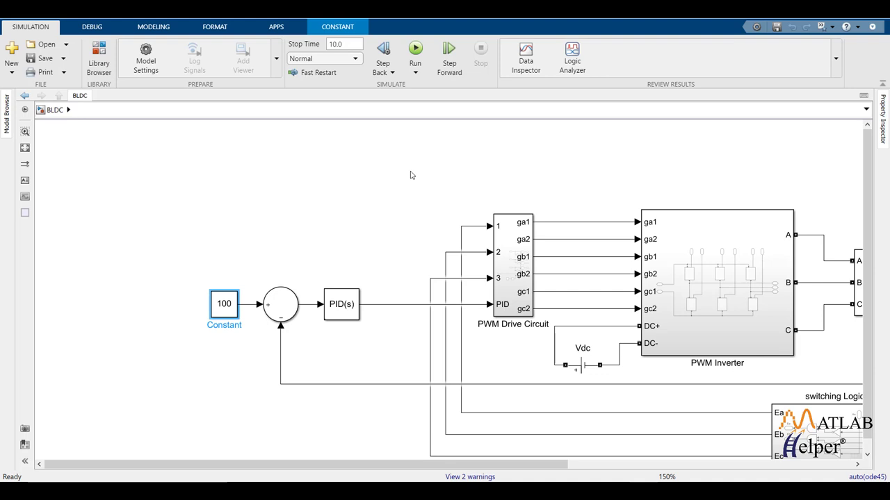
Run the 10-second BLDC simulation to completion and select the back EMF scope.
{"action": "left_click", "coordinate": [415, 49]}
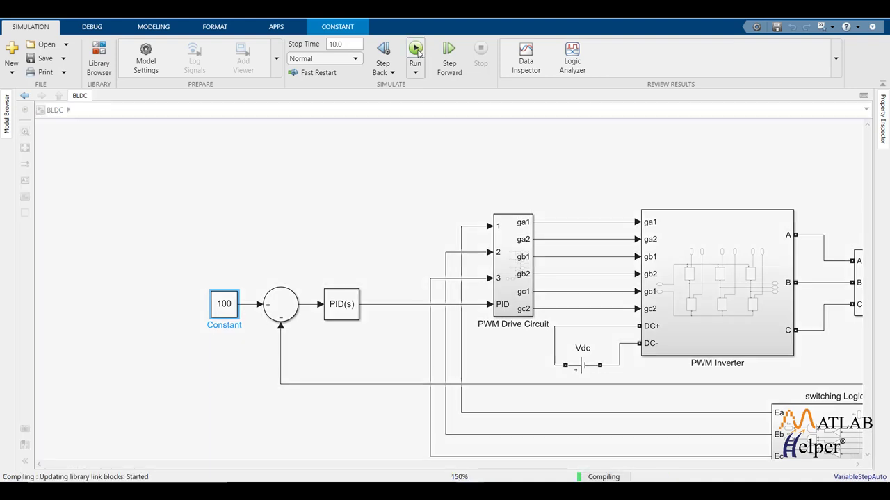
{"action": "left_click", "coordinate": [415, 49]}
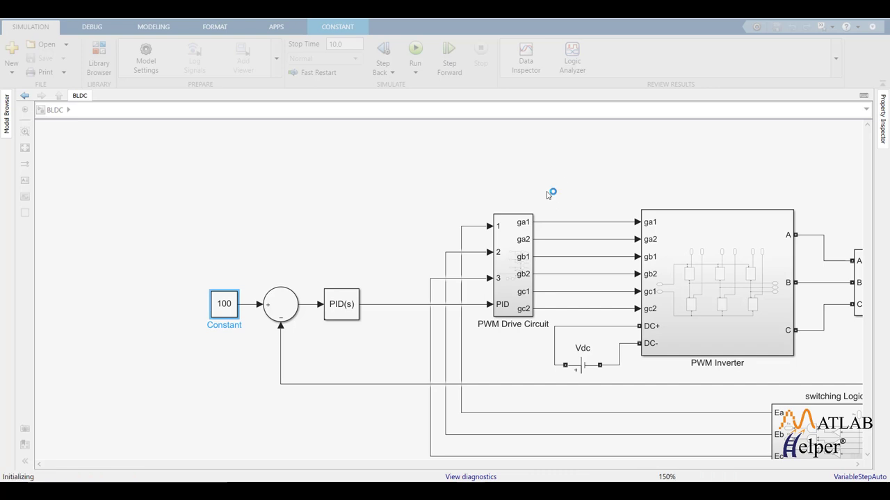
{"action": "left_click", "coordinate": [415, 49]}
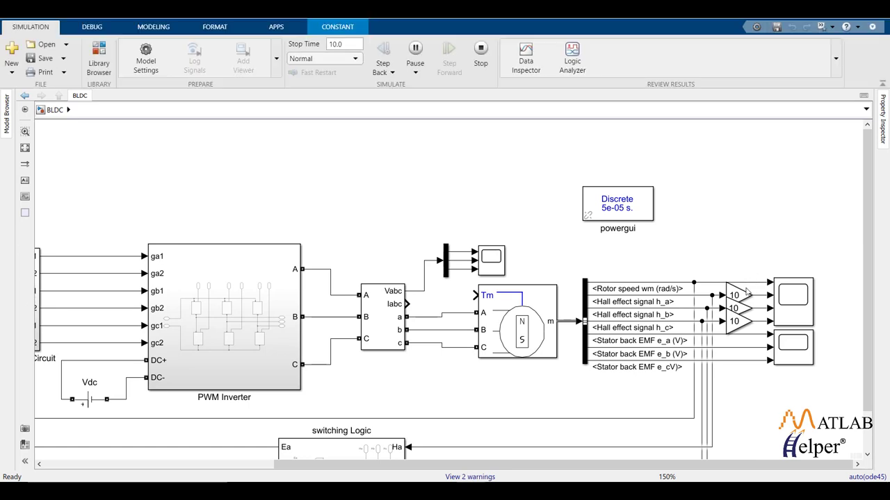
{"action": "left_click", "coordinate": [414, 48]}
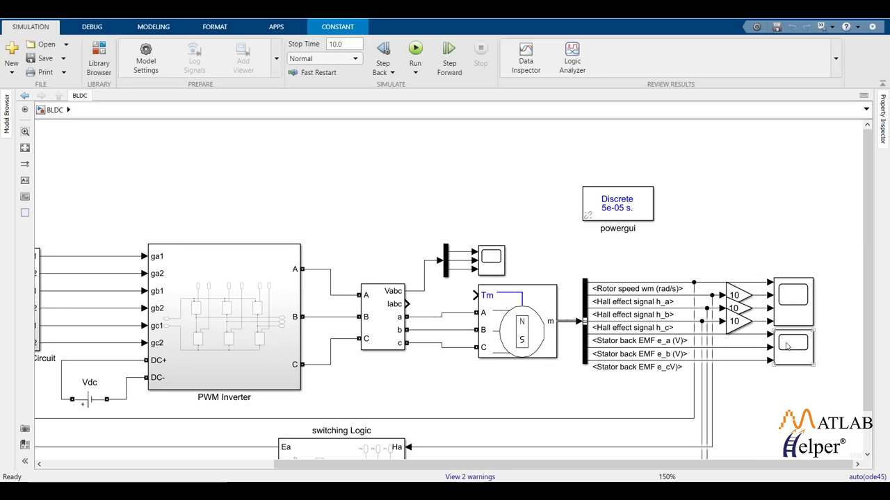
{"action": "left_click", "coordinate": [790, 345]}
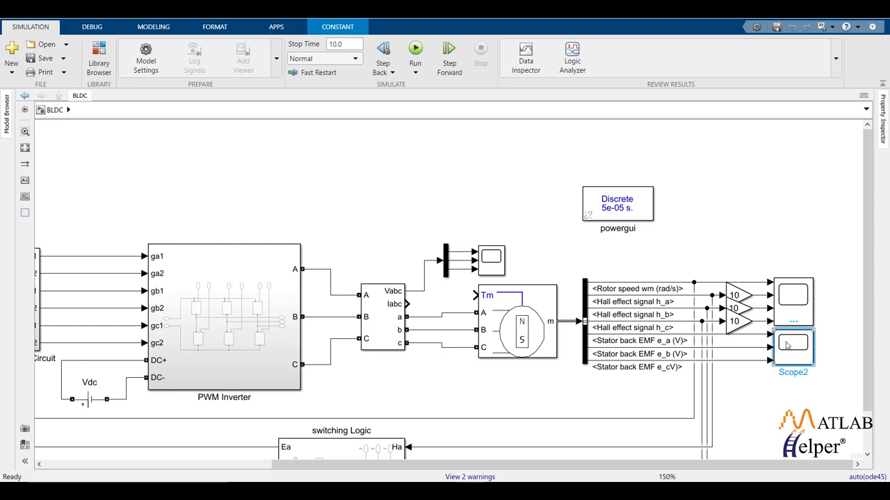
{"action": "double_click", "coordinate": [793, 347]}
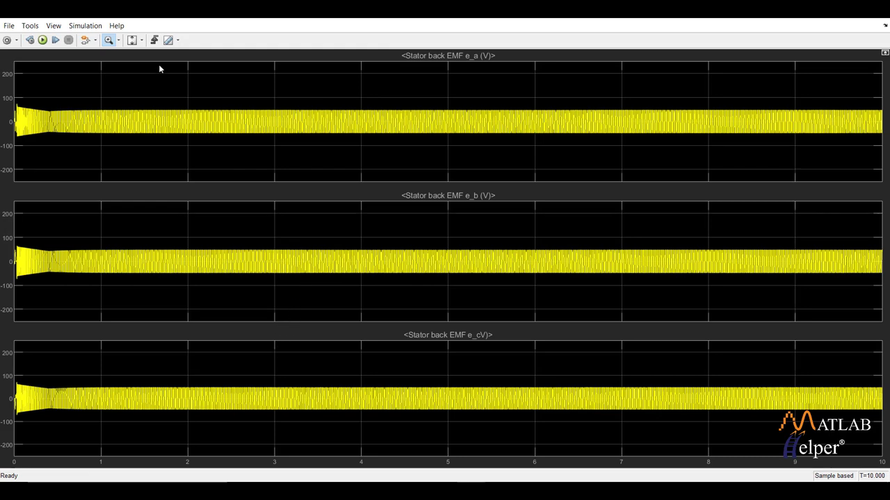
{"action": "mouse_move", "coordinate": [133, 61]}
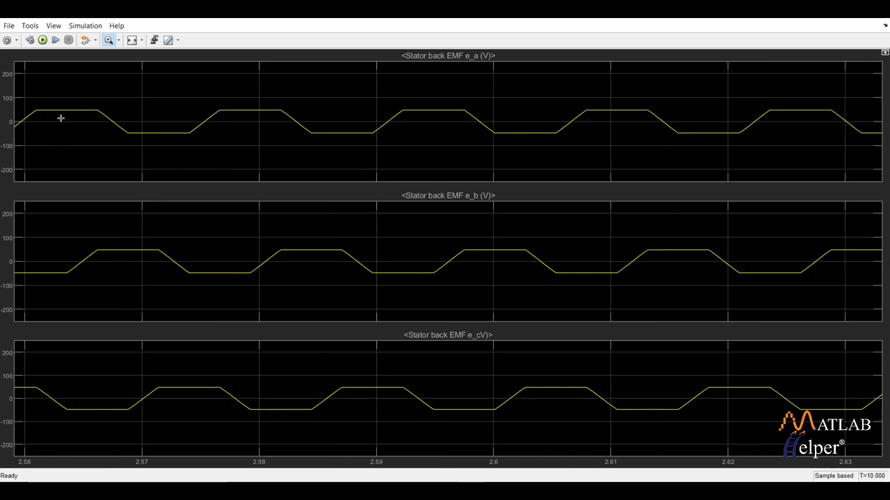
{"action": "mouse_move", "coordinate": [149, 148]}
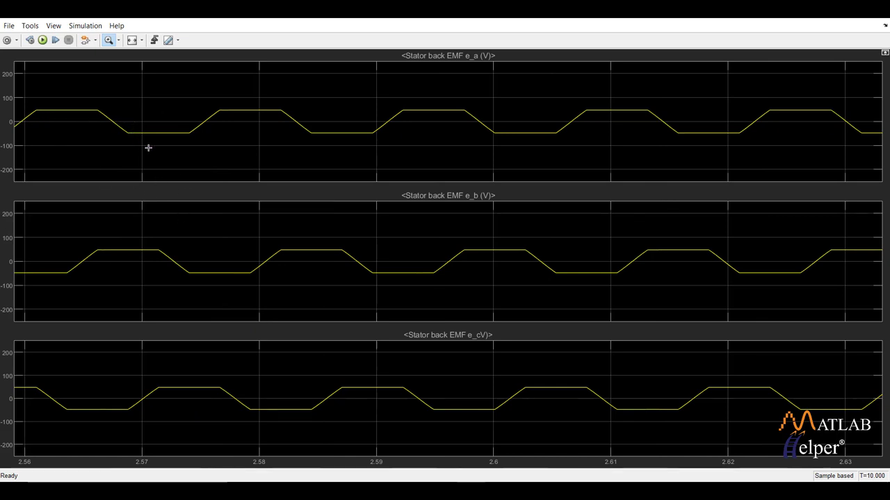
{"action": "mouse_move", "coordinate": [101, 174]}
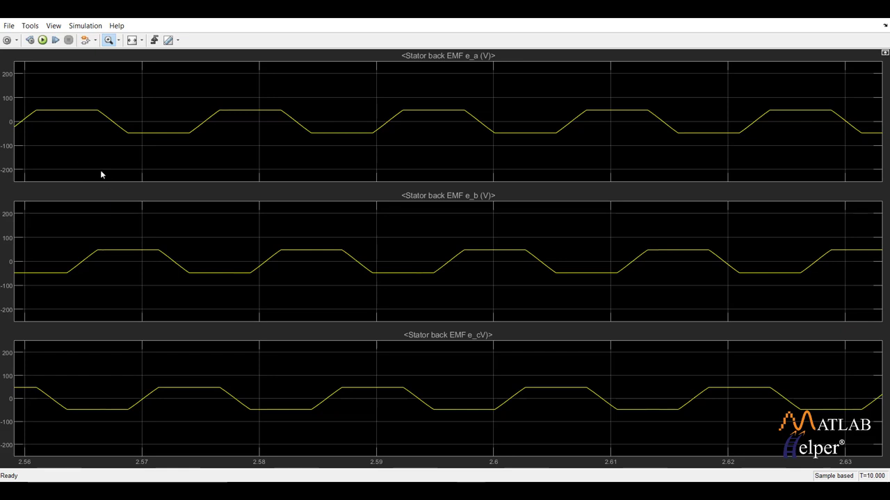
{"action": "mouse_move", "coordinate": [155, 381]}
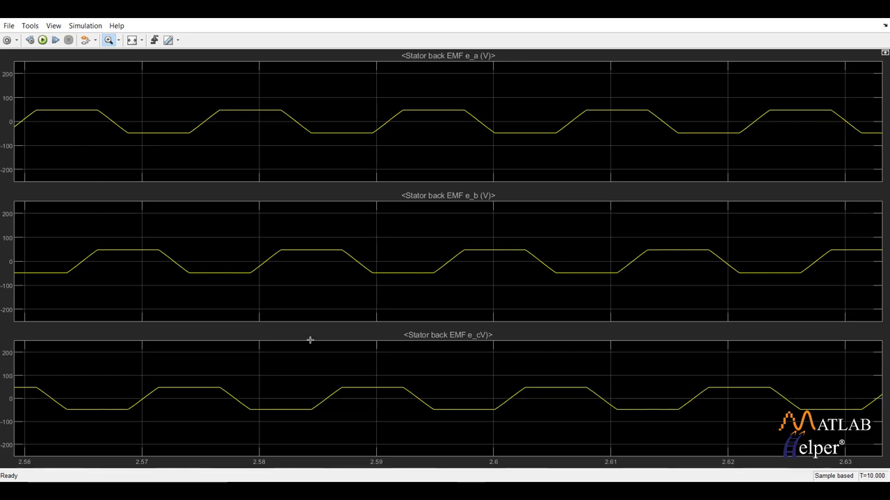
{"action": "mouse_move", "coordinate": [837, 31]}
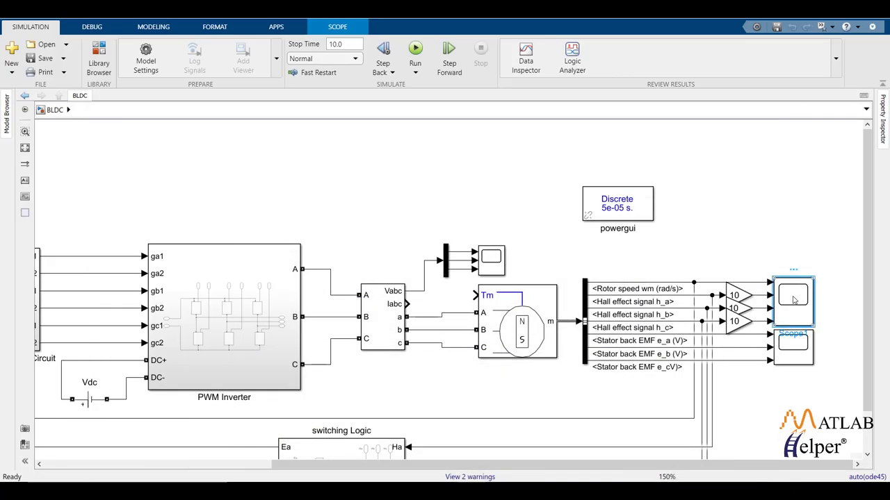
Open Scope1 to show rotor speed and the three Hall effect signals.
{"action": "double_click", "coordinate": [793, 299]}
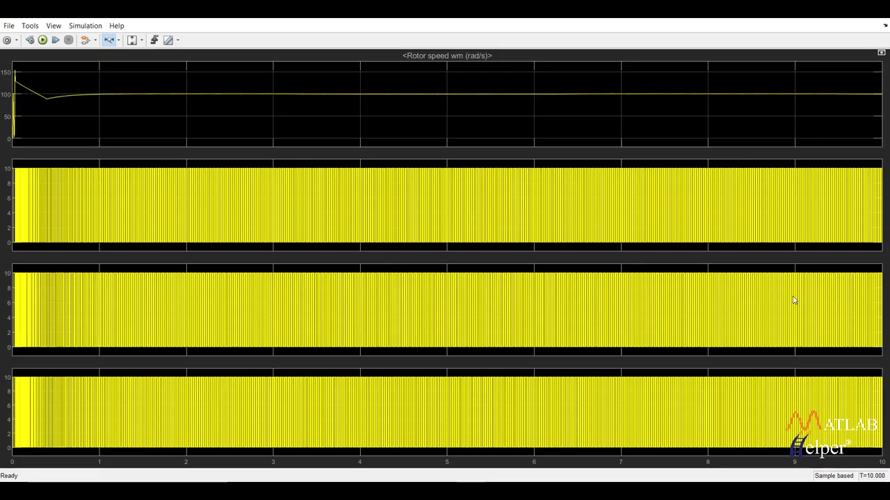
{"action": "mouse_move", "coordinate": [17, 121]}
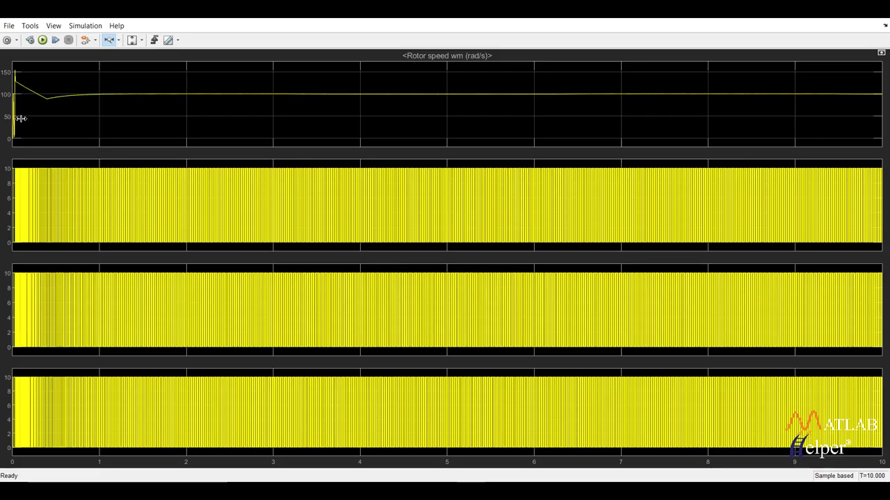
{"action": "mouse_move", "coordinate": [25, 111]}
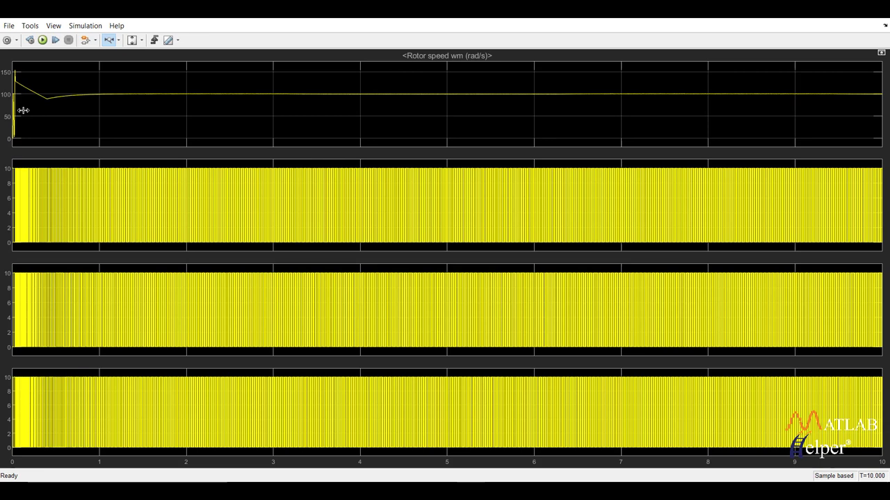
{"action": "mouse_move", "coordinate": [223, 98]}
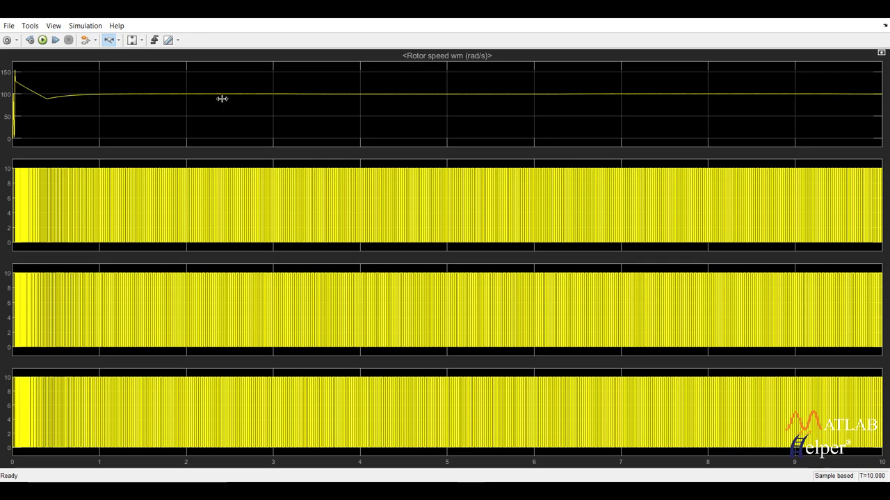
{"action": "mouse_move", "coordinate": [247, 104]}
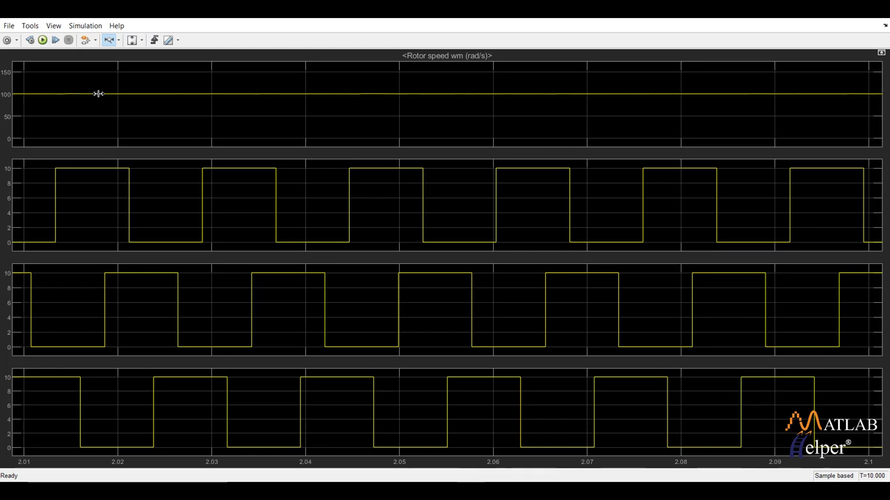
{"action": "mouse_move", "coordinate": [273, 94]}
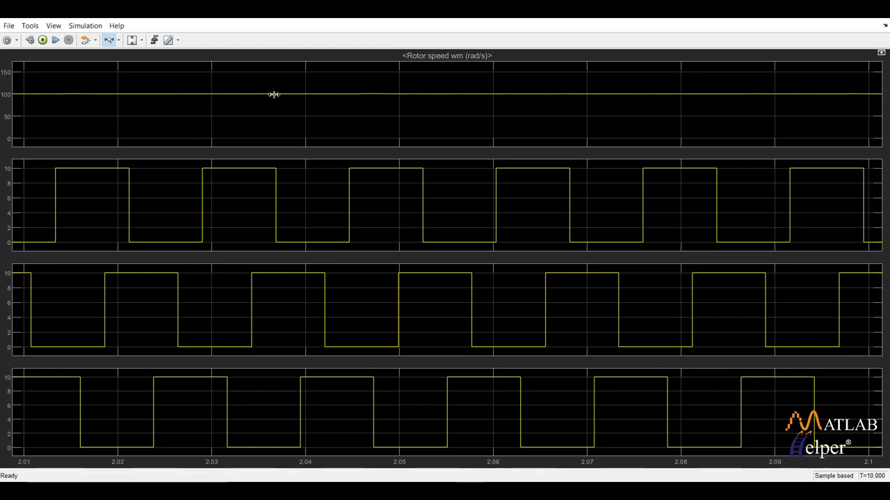
{"action": "mouse_move", "coordinate": [285, 98]}
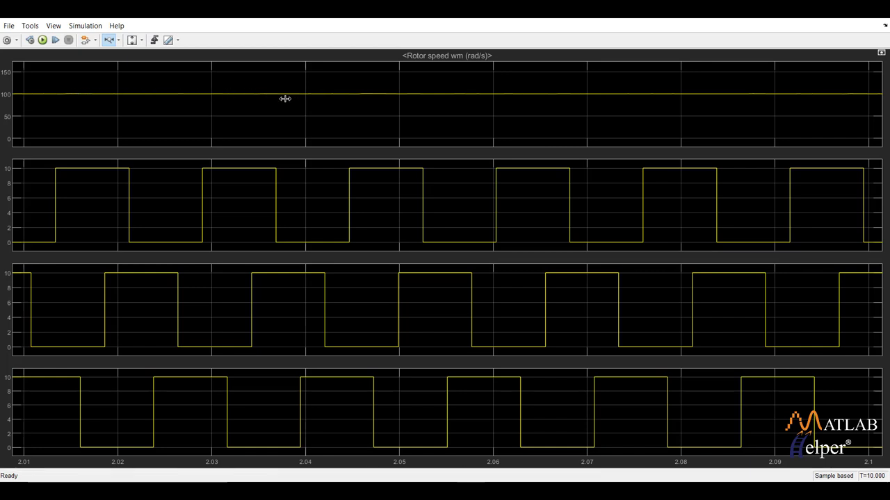